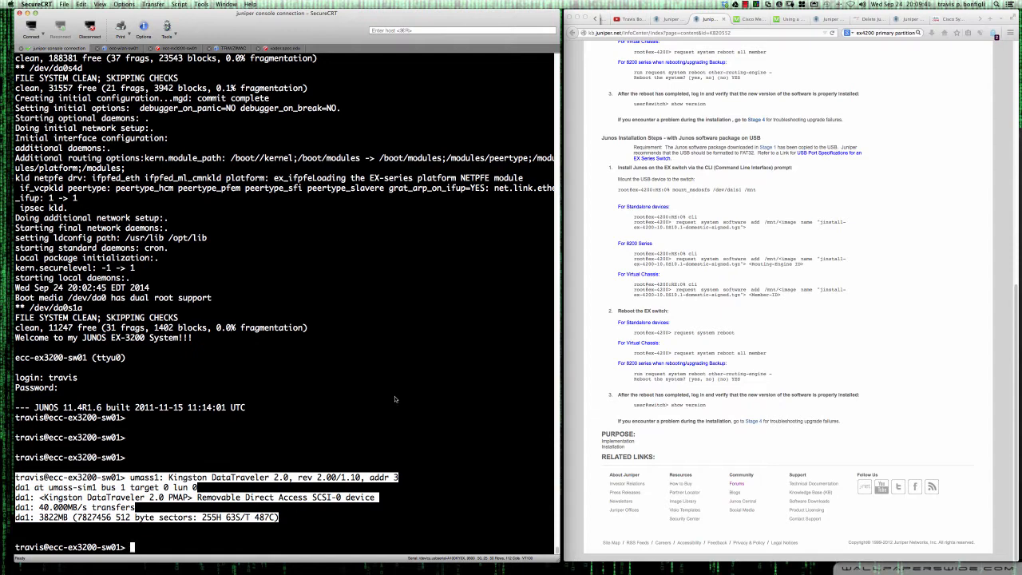
pyautogui.moveTo(595, 279)
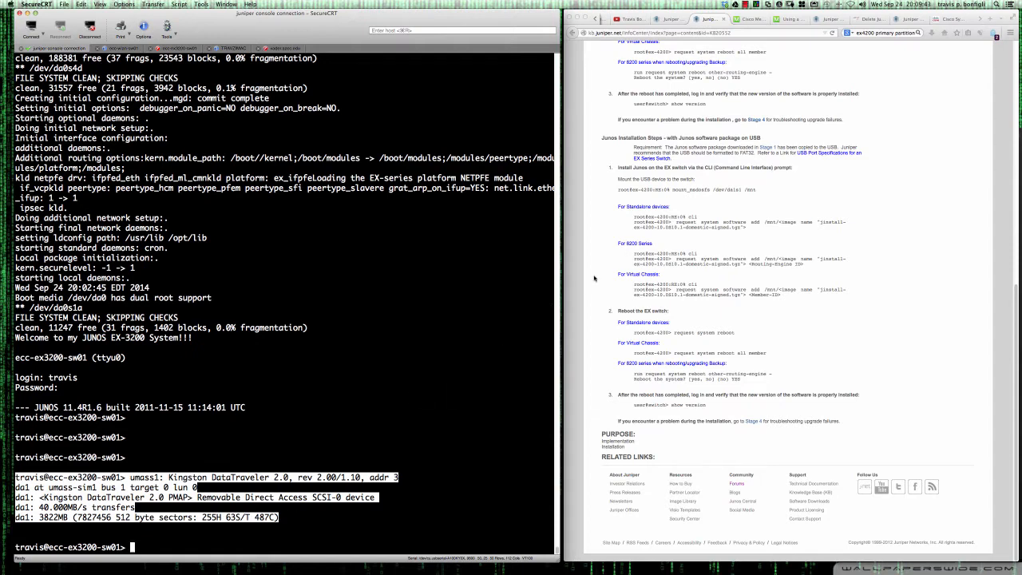
# Enter the Junos CLI with 'cli' and attempt the 'mount' command.
pyautogui.scroll(-3)
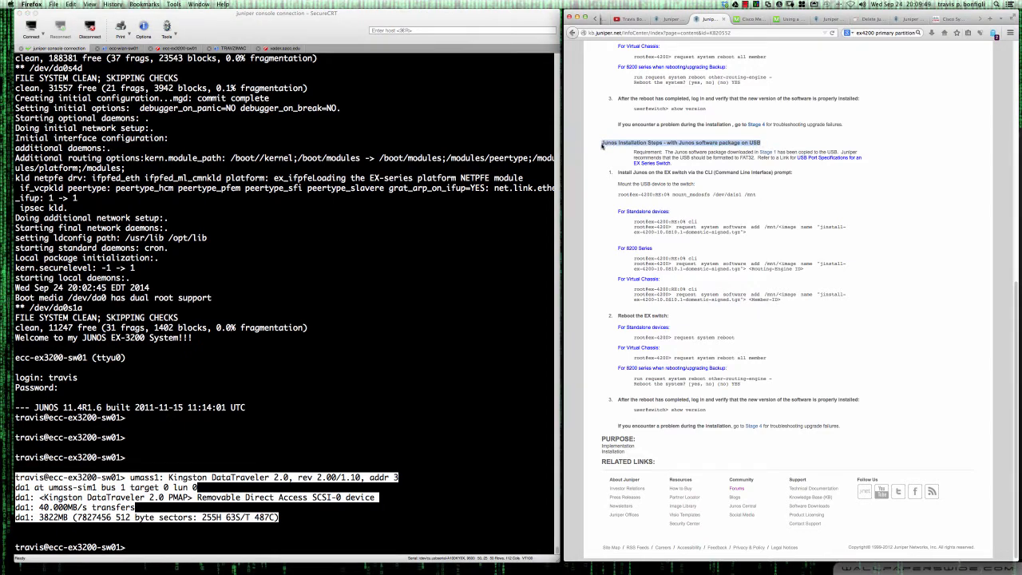
pyautogui.scroll(-3)
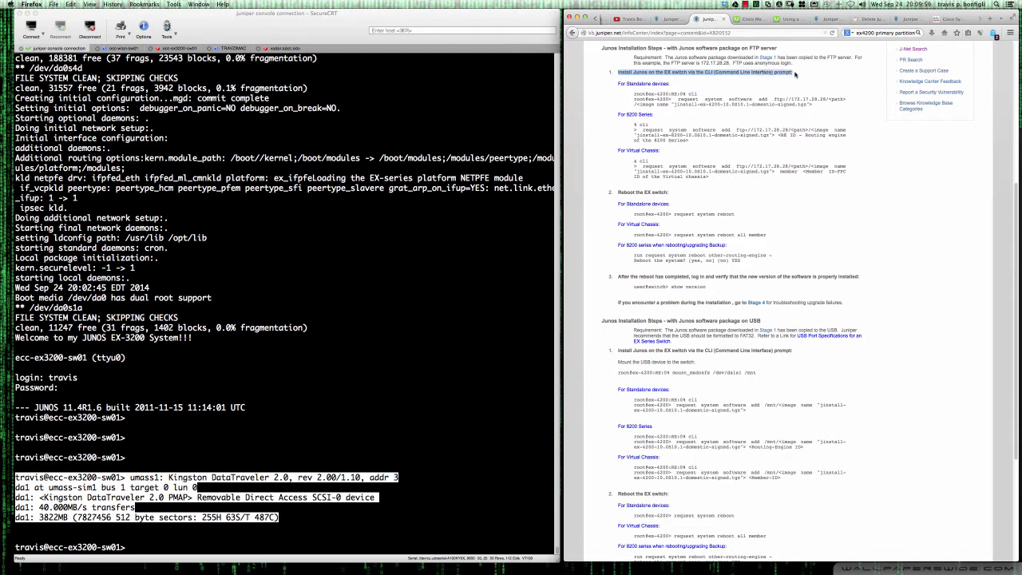
pyautogui.scroll(-3)
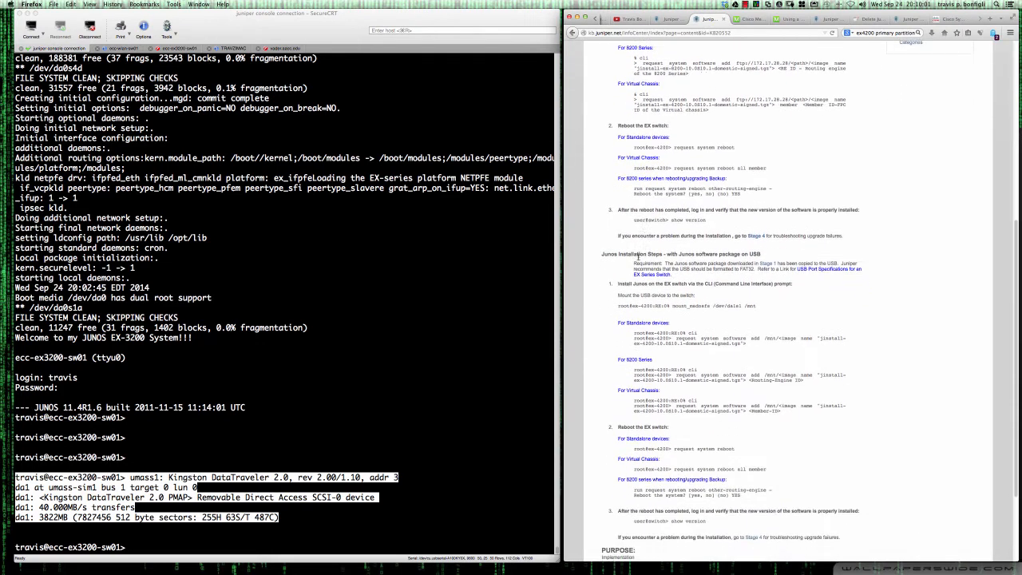
pyautogui.scroll(-3)
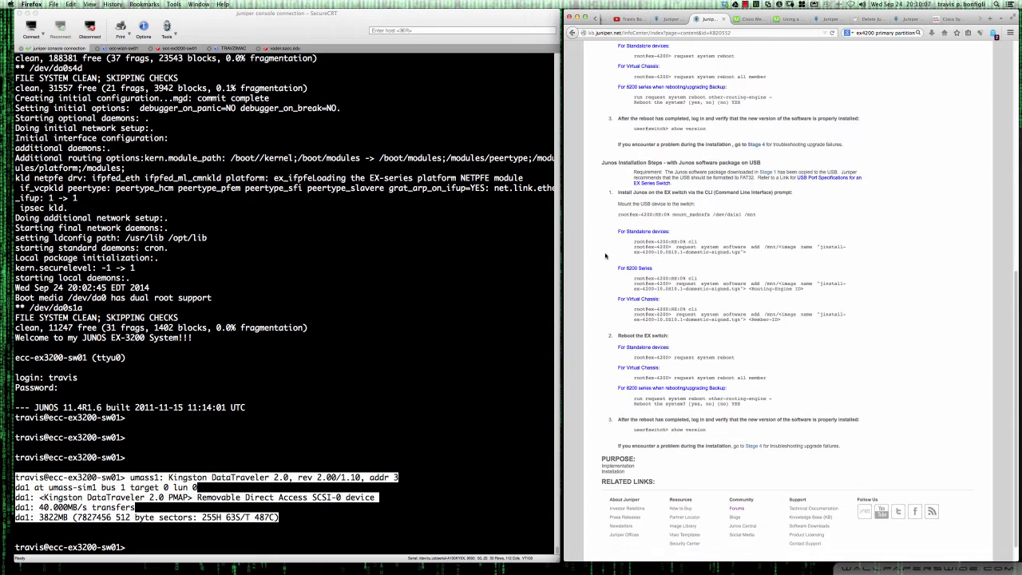
pyautogui.scroll(-3)
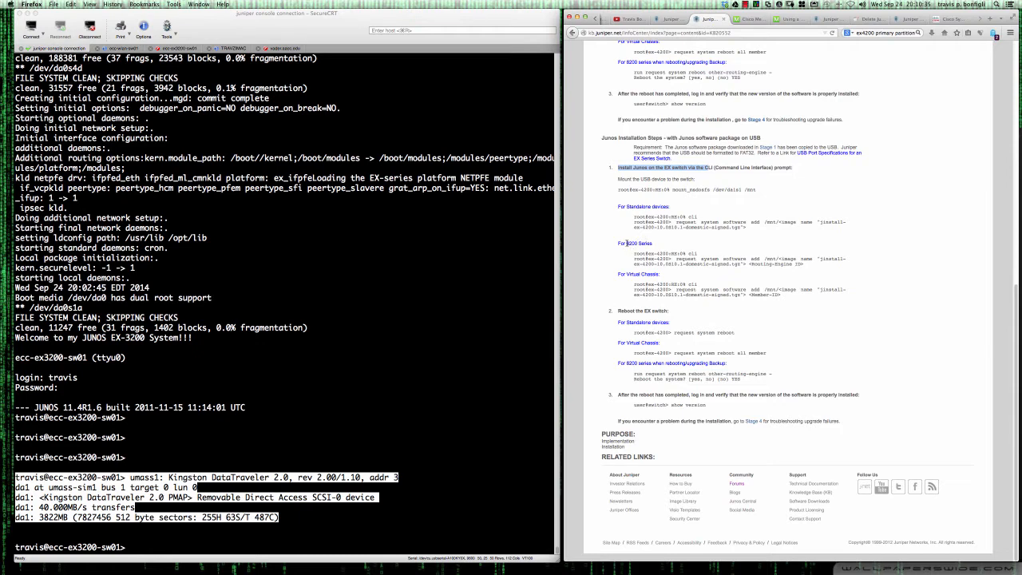
pyautogui.moveTo(641, 277)
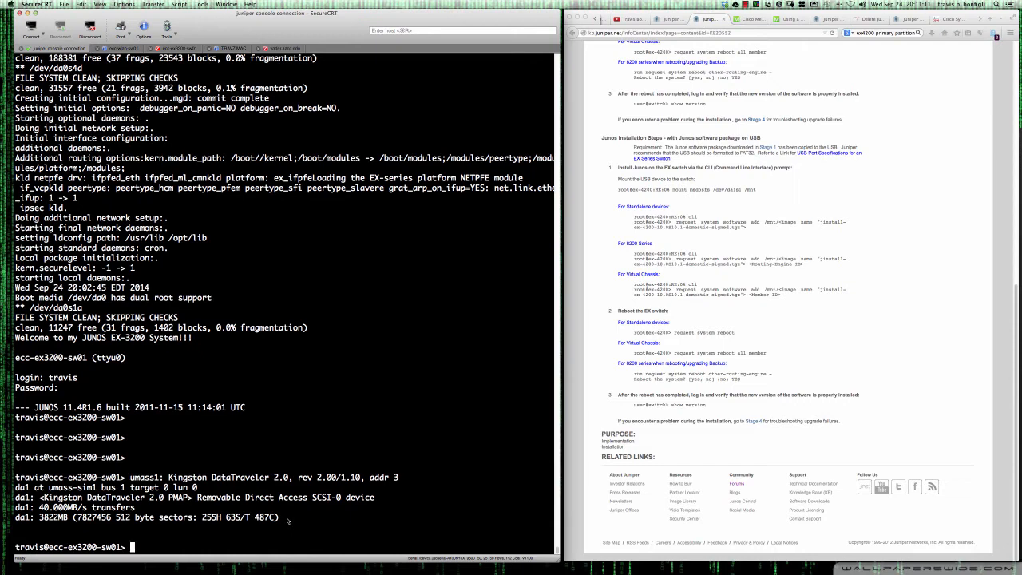
pyautogui.moveTo(498, 366)
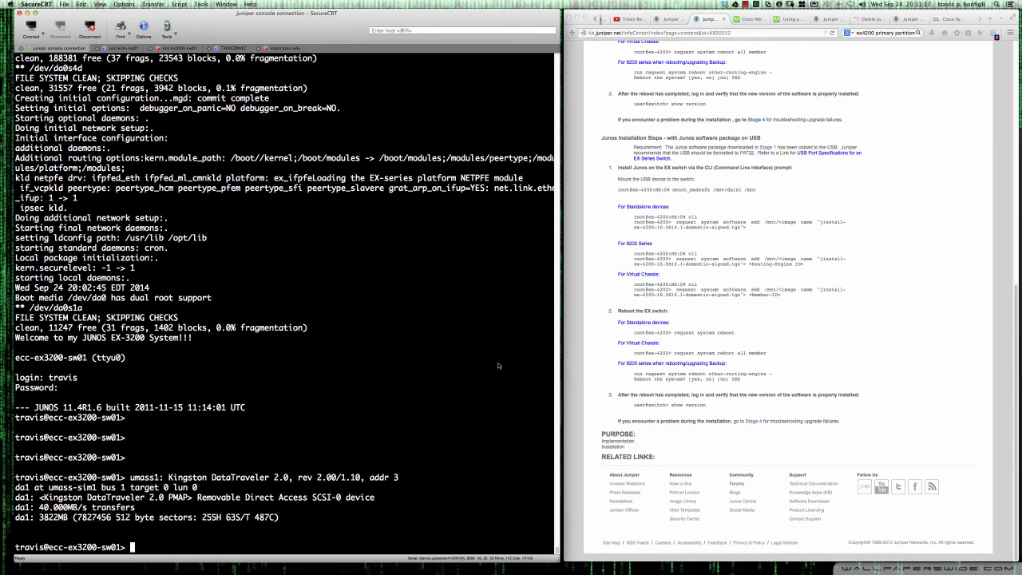
pyautogui.moveTo(475, 384)
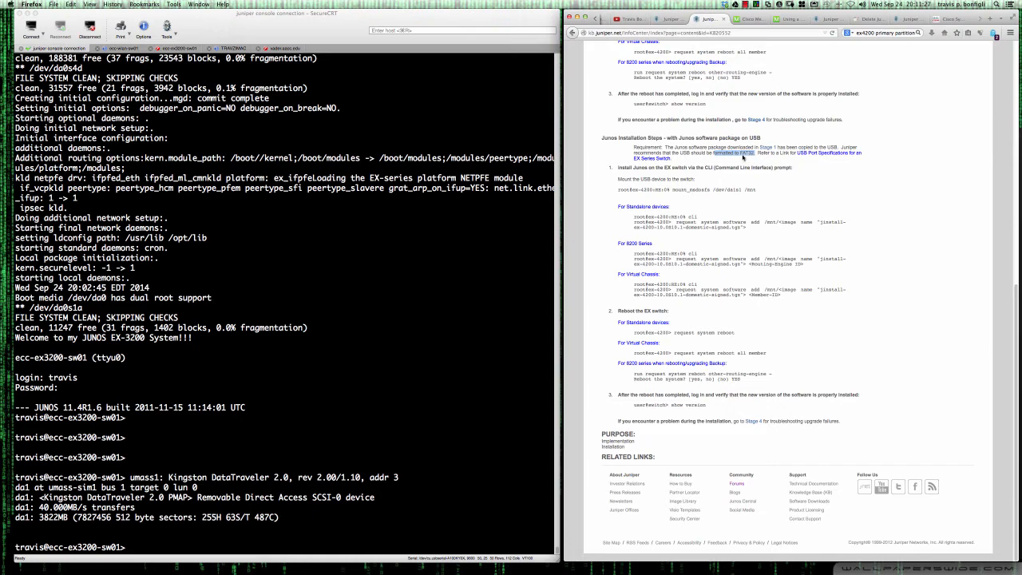
pyautogui.moveTo(744, 157)
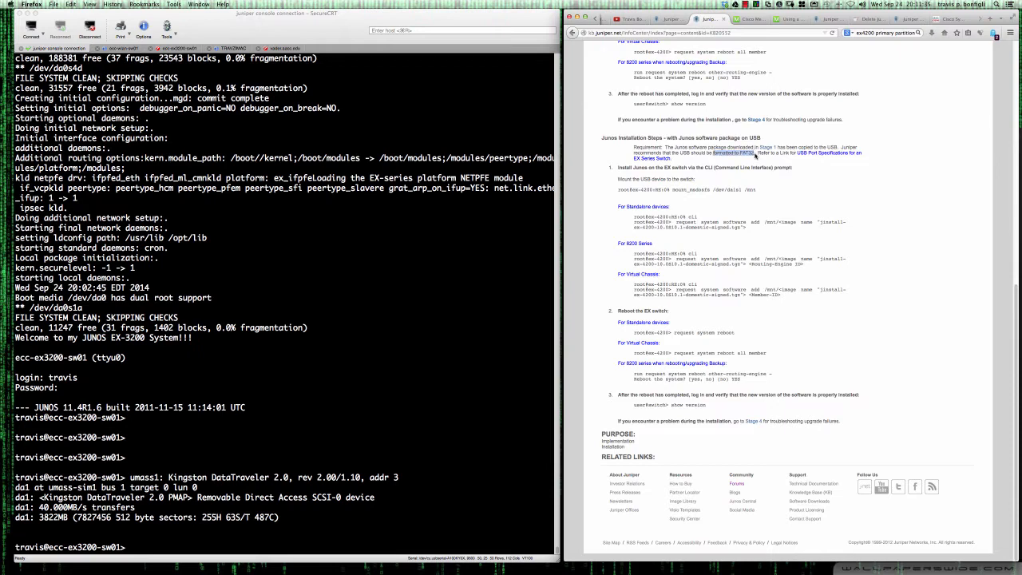
pyautogui.moveTo(750, 157)
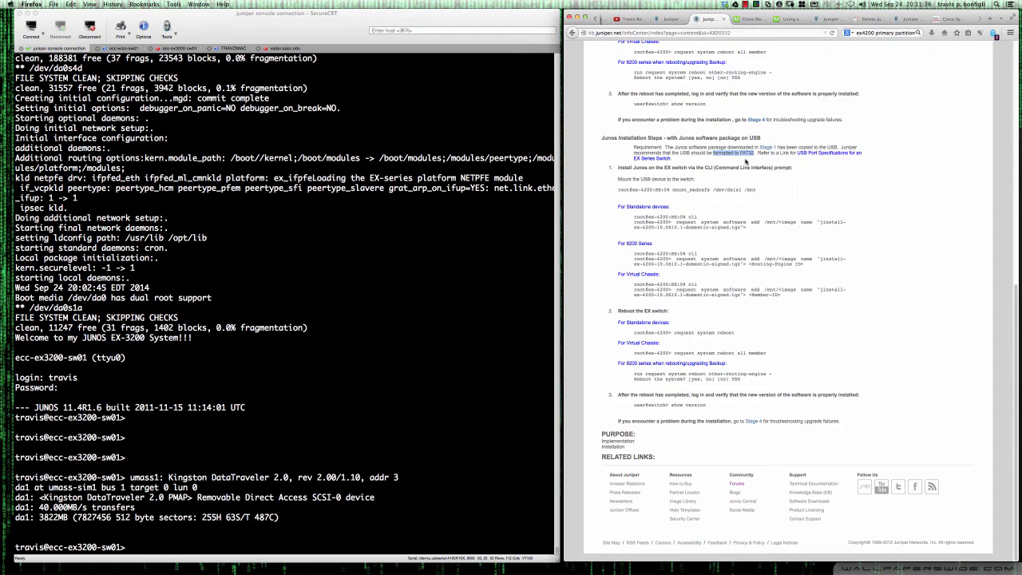
pyautogui.moveTo(744, 162)
pyautogui.write('mount')
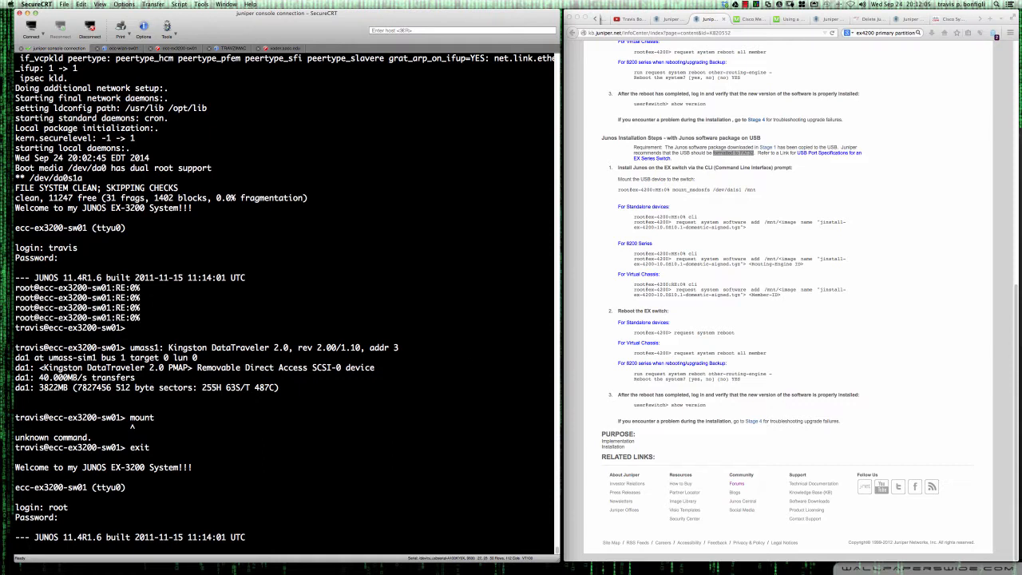
pyautogui.write('cli')
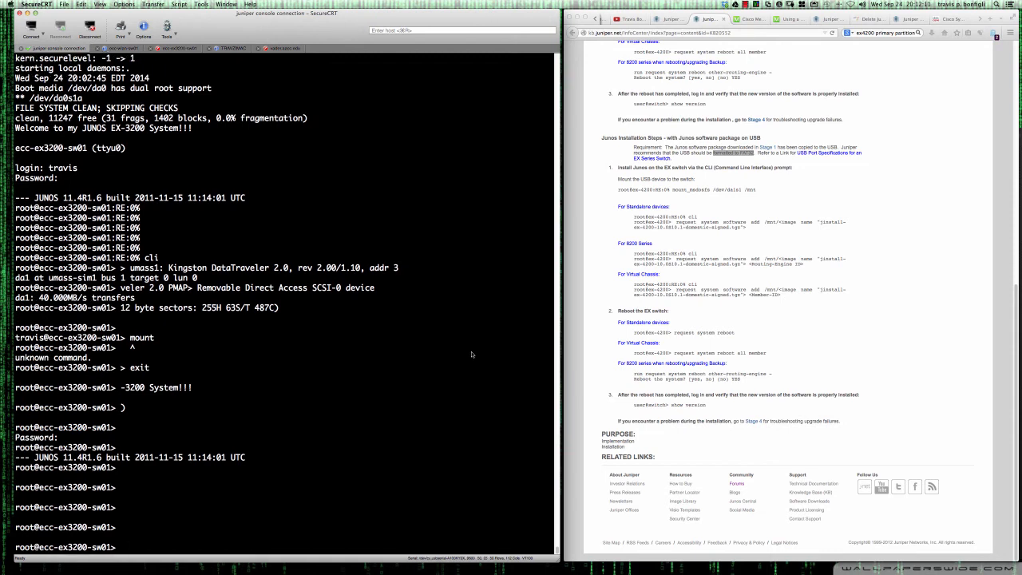
pyautogui.write('mou')
pyautogui.write('exit')
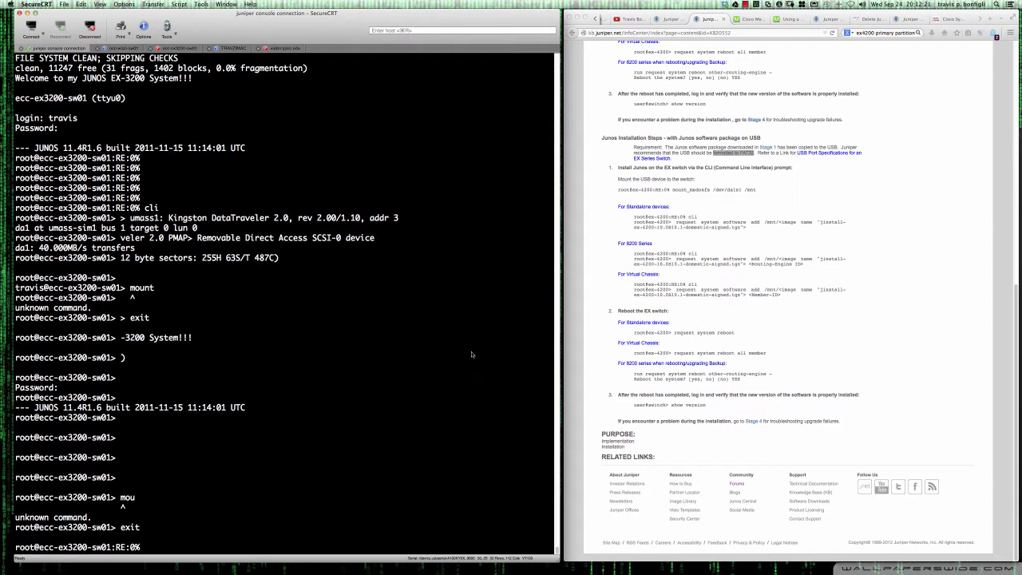
pyautogui.write('mount_msdosfs')
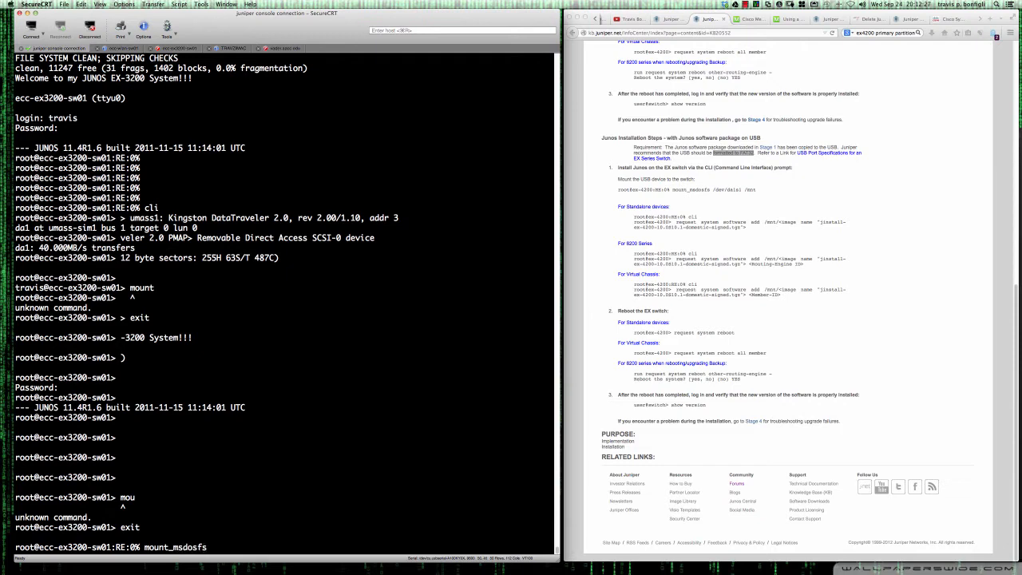
# Mount USB device /dev/da1, list its files, and start typing 'request system software add'.
pyautogui.write('/dev')
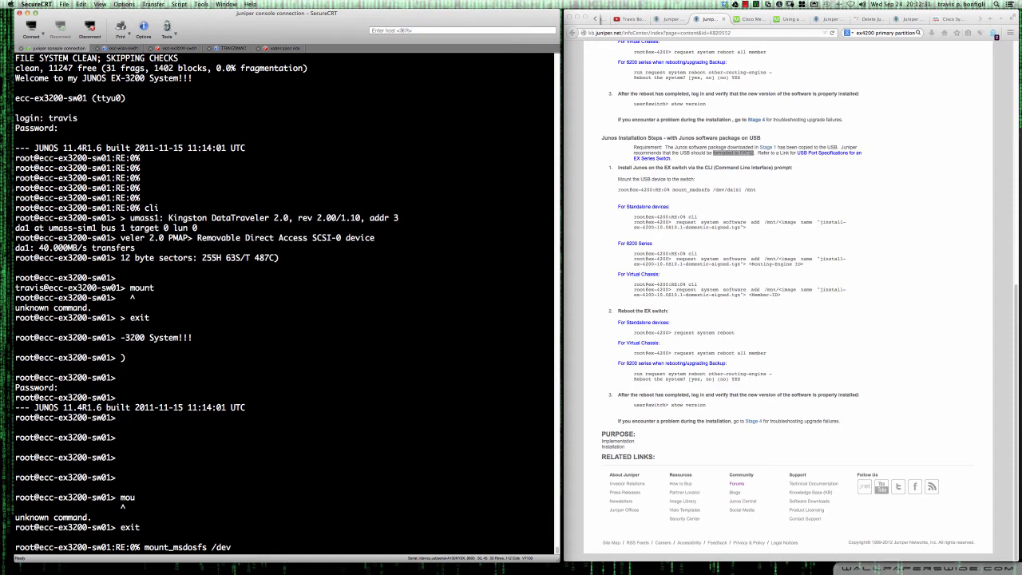
pyautogui.write('/da1s')
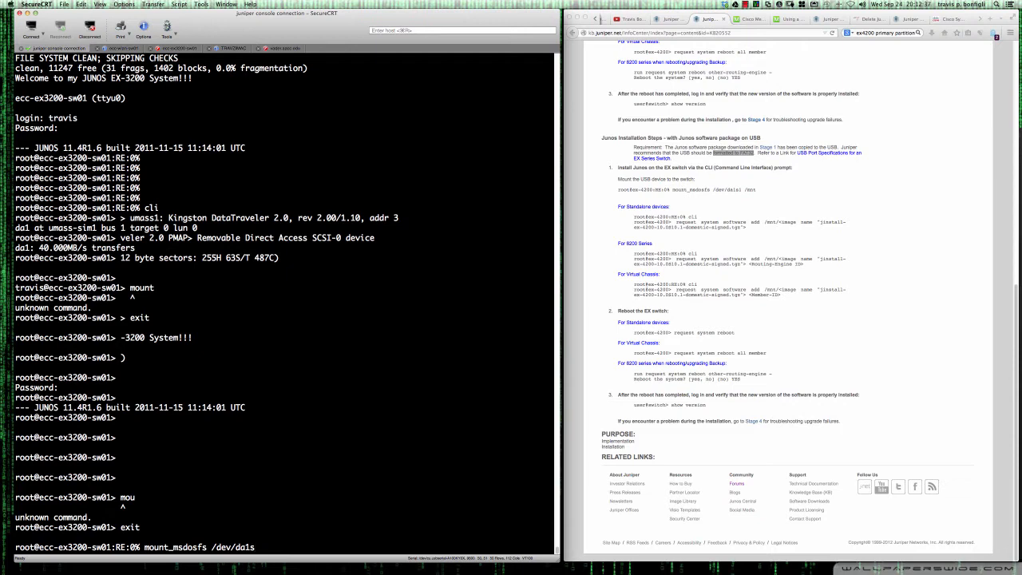
pyautogui.write('1')
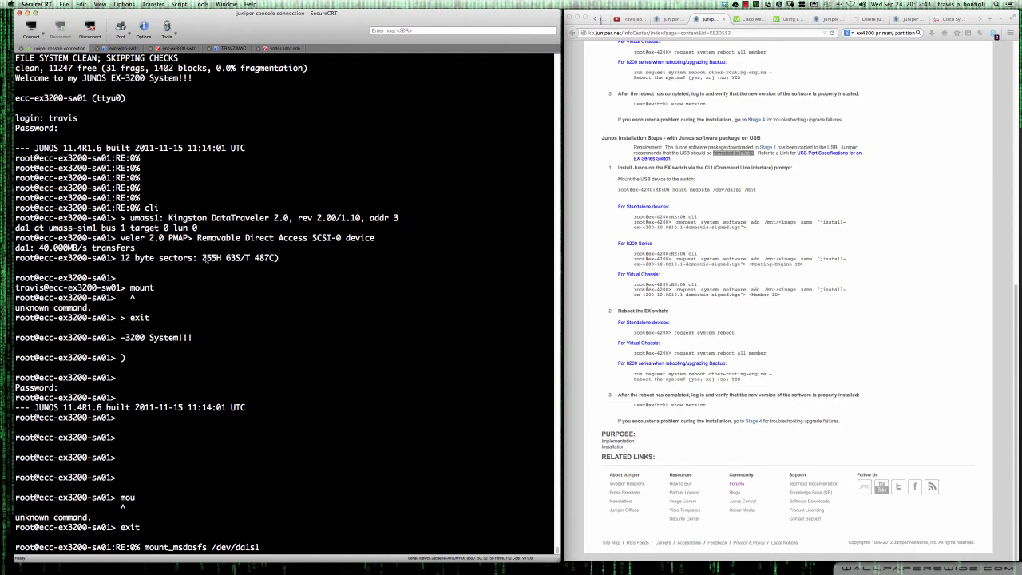
pyautogui.doubleClick(22, 227)
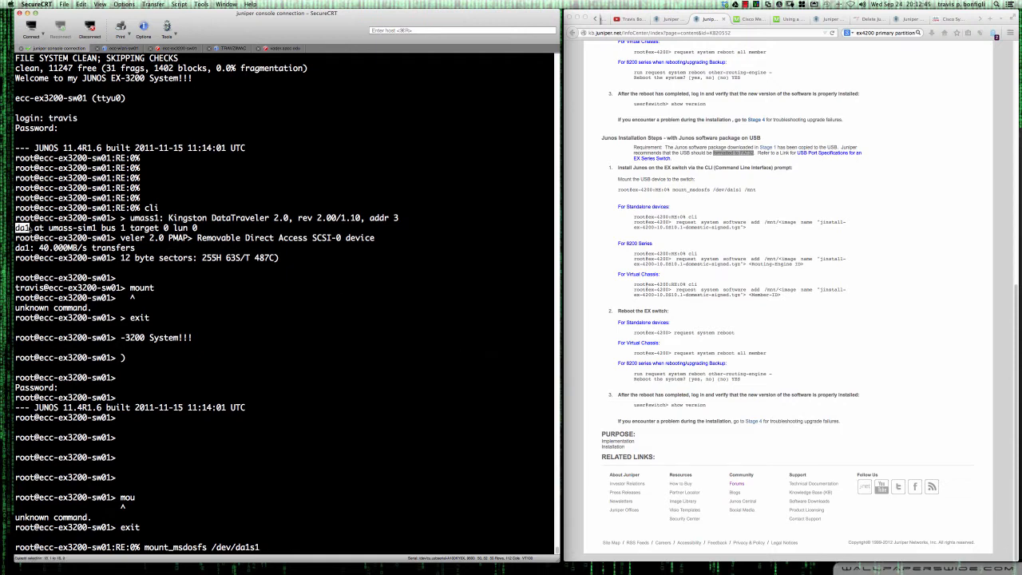
pyautogui.moveTo(355, 429)
pyautogui.write(' /mnt')
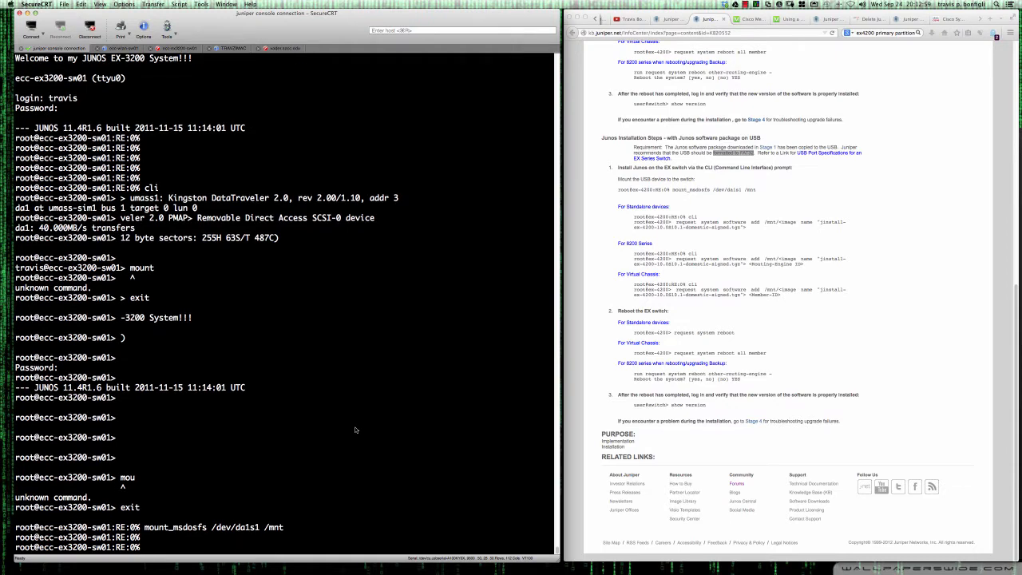
pyautogui.write('ls /mnt')
pyautogui.write('cli')
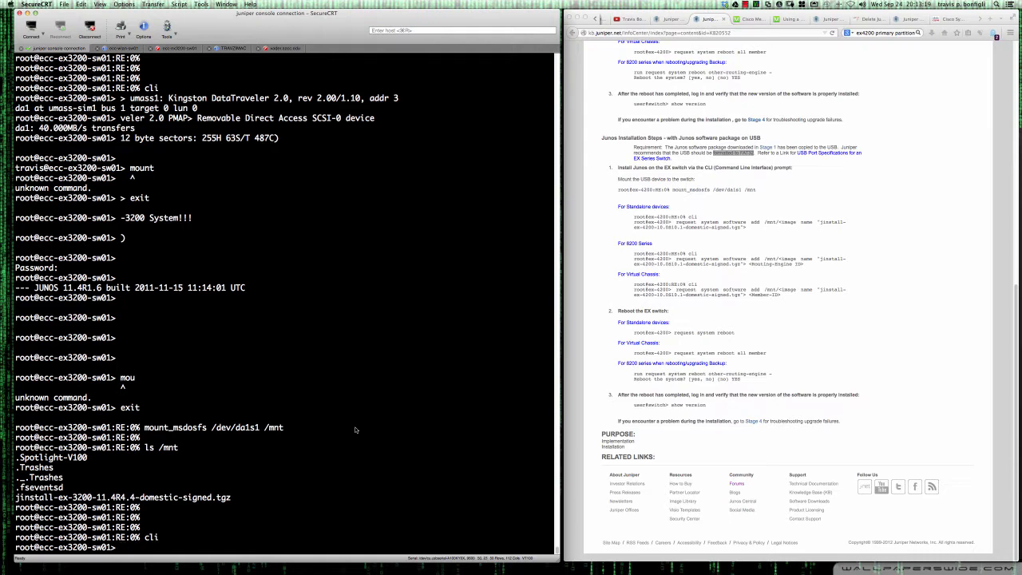
pyautogui.write('request system software add /mnt/')
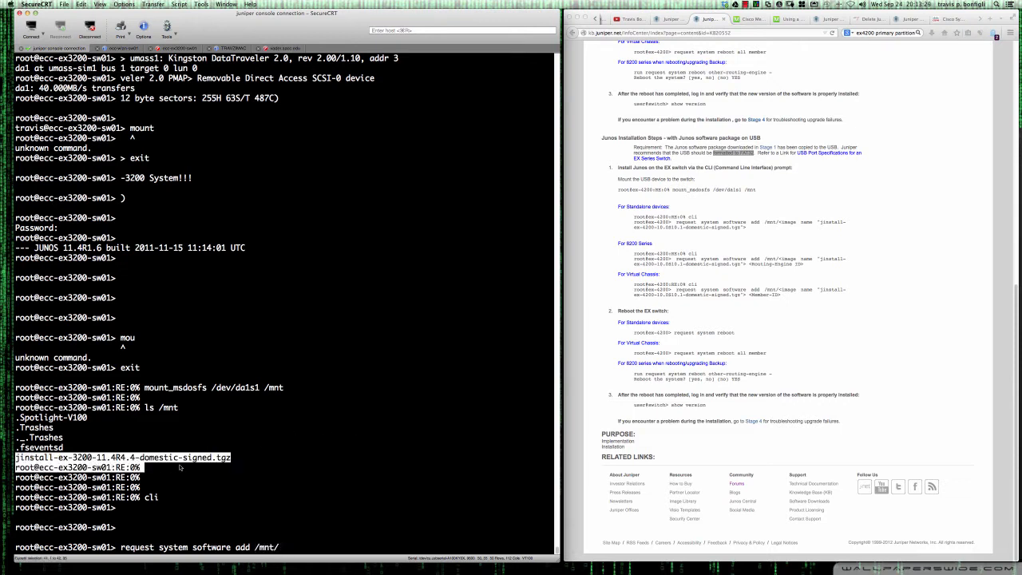
# Paste the jinstall-ex-3200-11.4R4.4-domestic-signed.tgz filename into the software add command.
pyautogui.rightClick(179, 467)
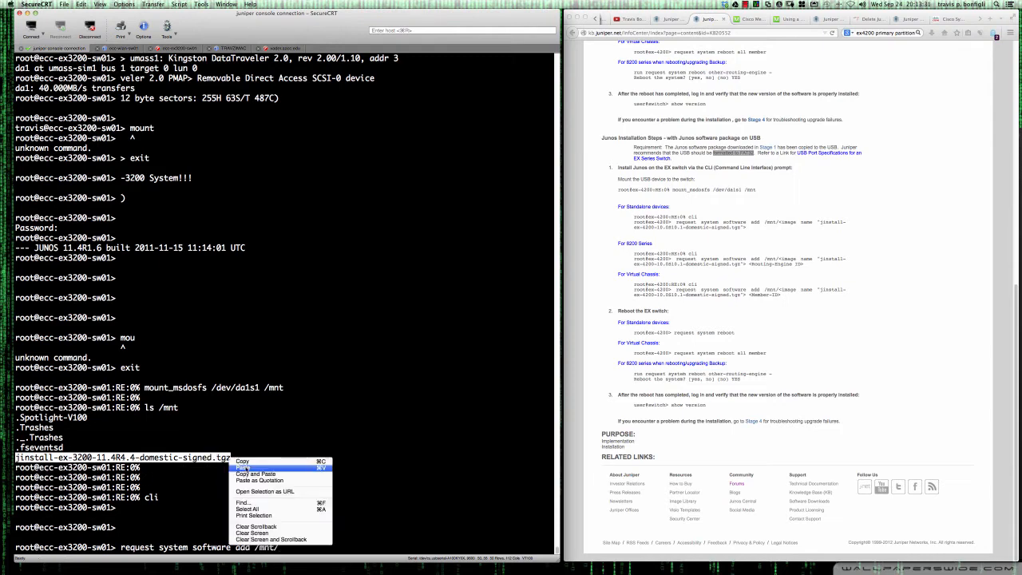
pyautogui.click(250, 473)
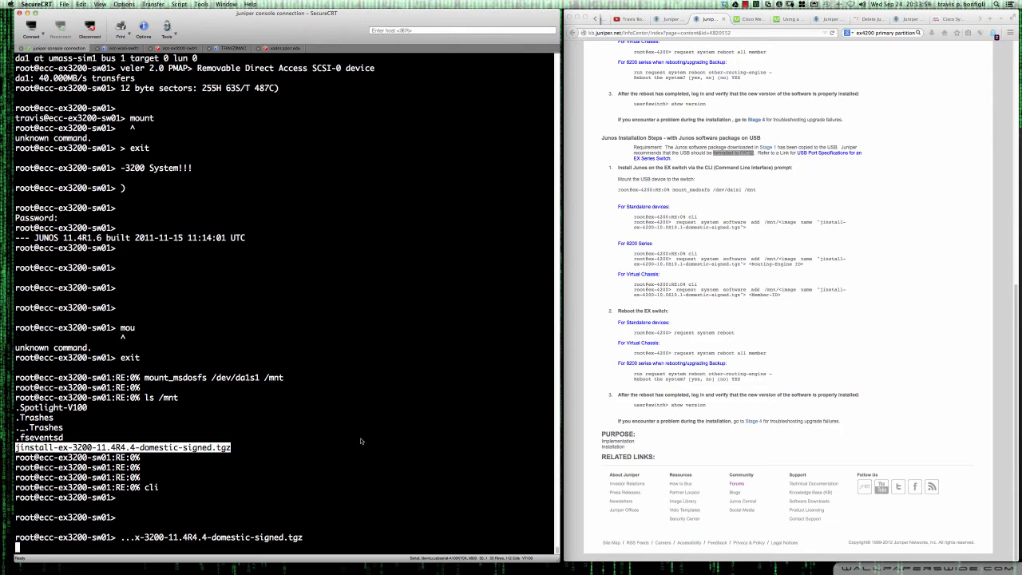
pyautogui.moveTo(405, 403)
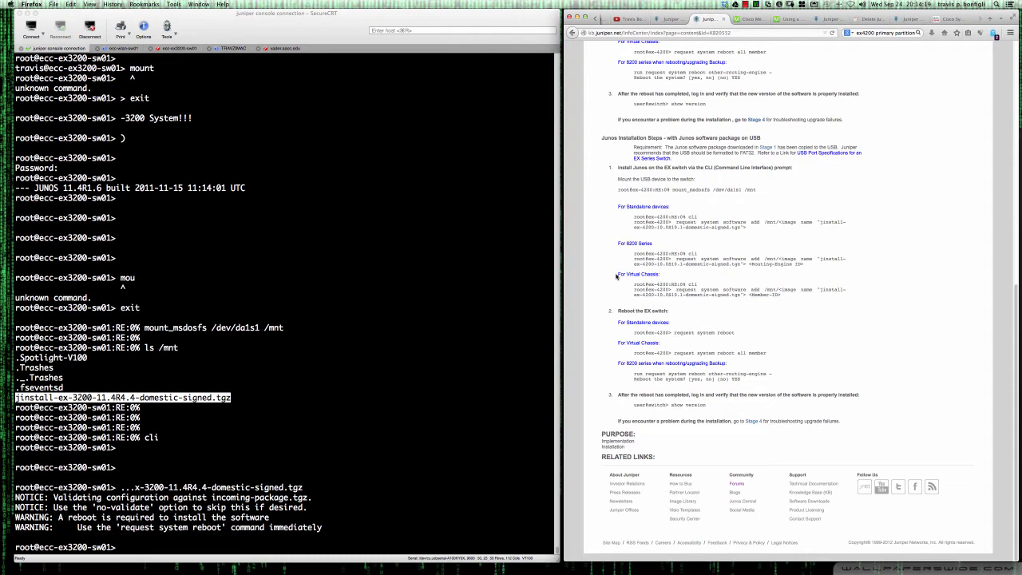
pyautogui.moveTo(353, 502)
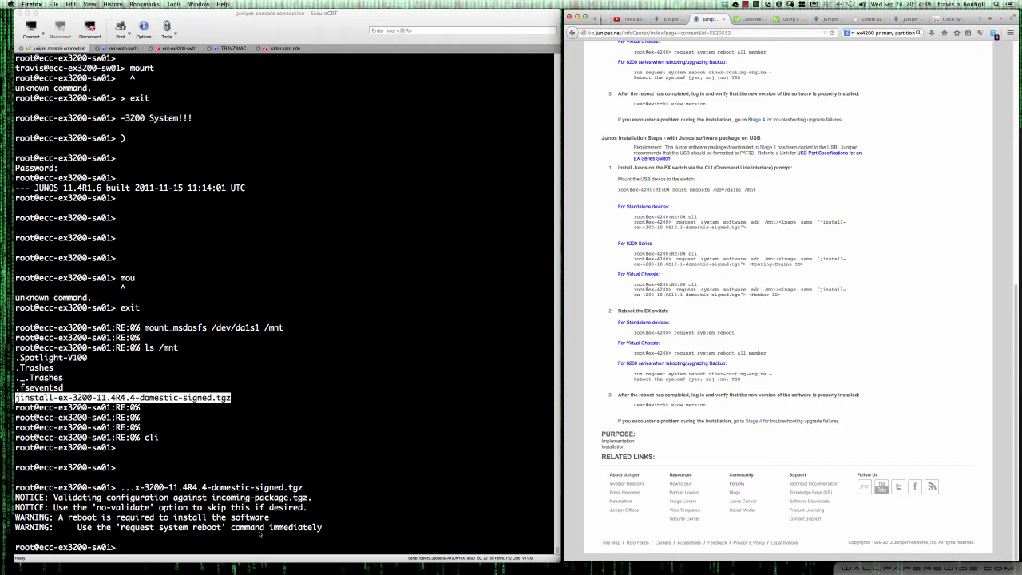
pyautogui.moveTo(642, 342)
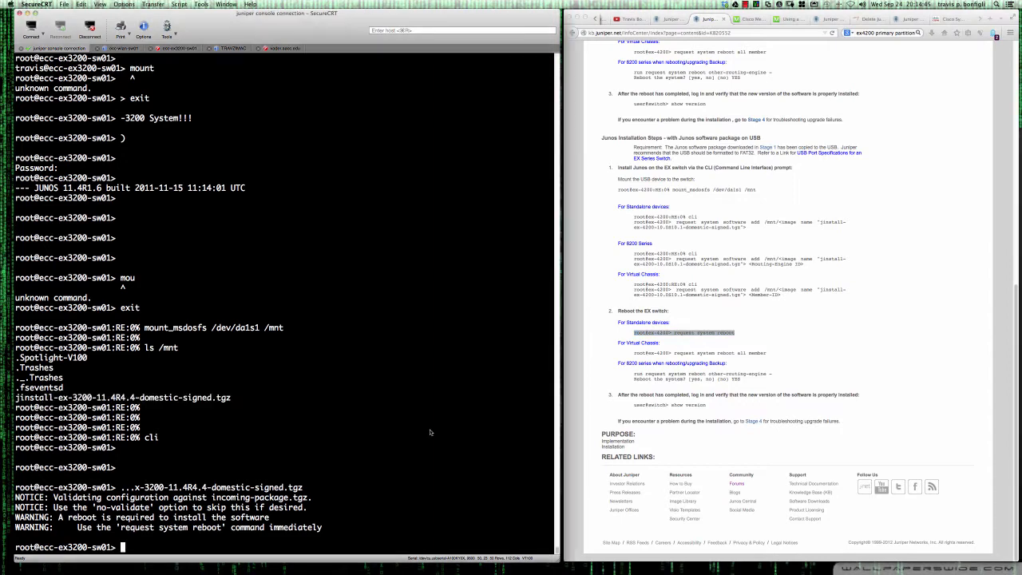
# Run 'request system reboot' and confirm with 'yes'.
pyautogui.write('request system reboot')
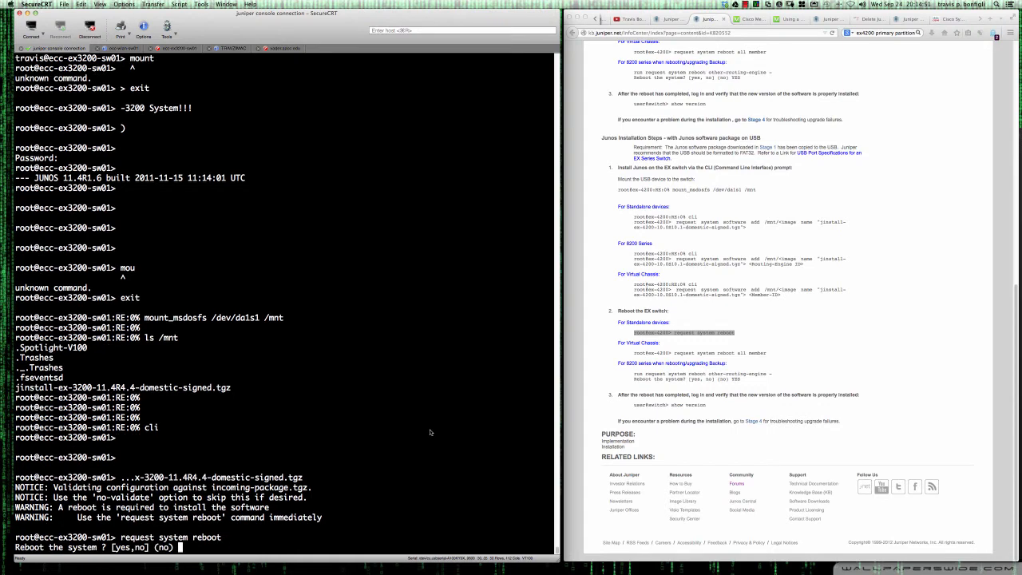
pyautogui.write('yes')
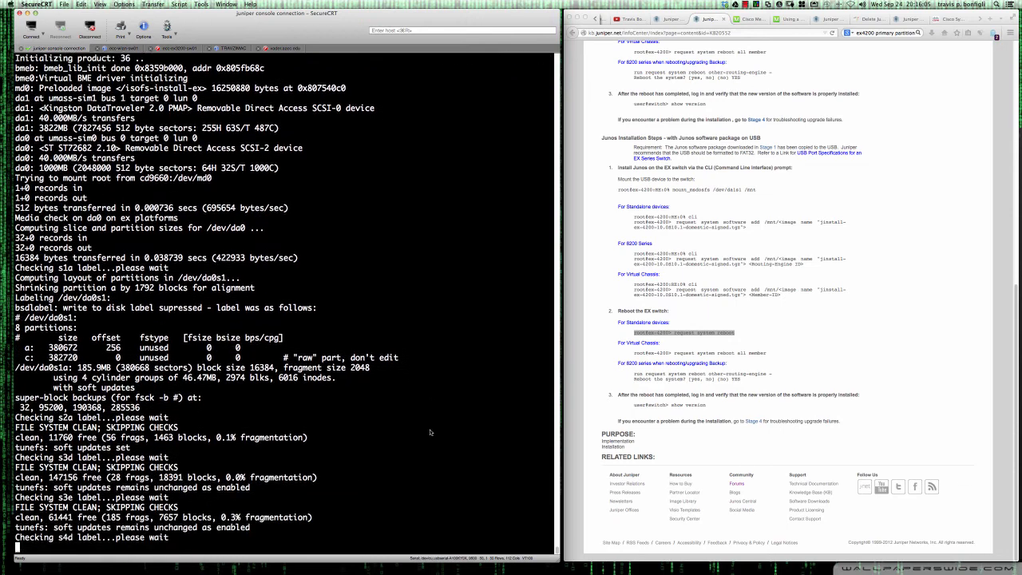
# Scroll the console while the switch checks file systems and begins the Junos install.
pyautogui.scroll(-3)
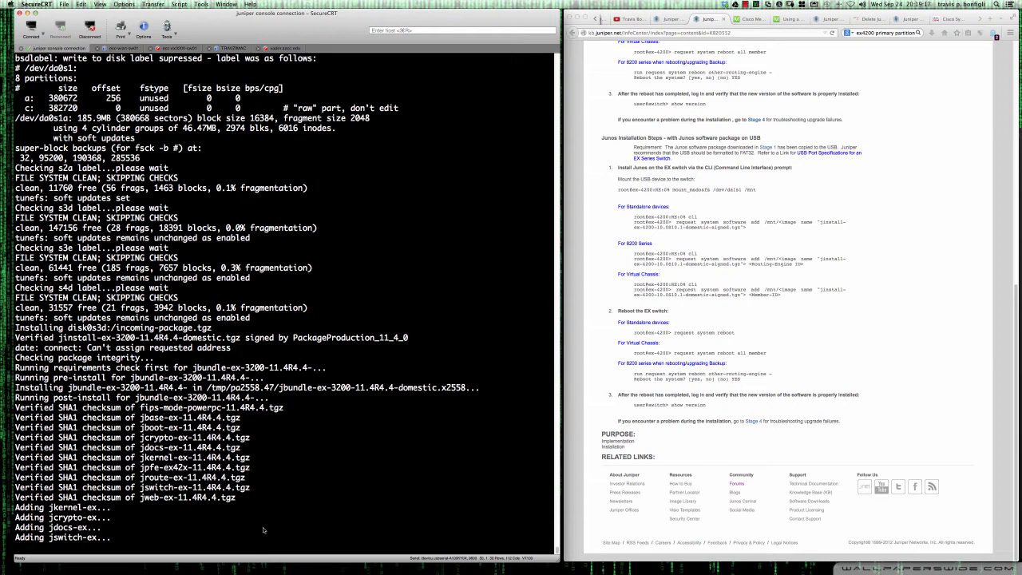
# Scroll the console output as Junos components install and the switch reboots.
pyautogui.scroll(-3)
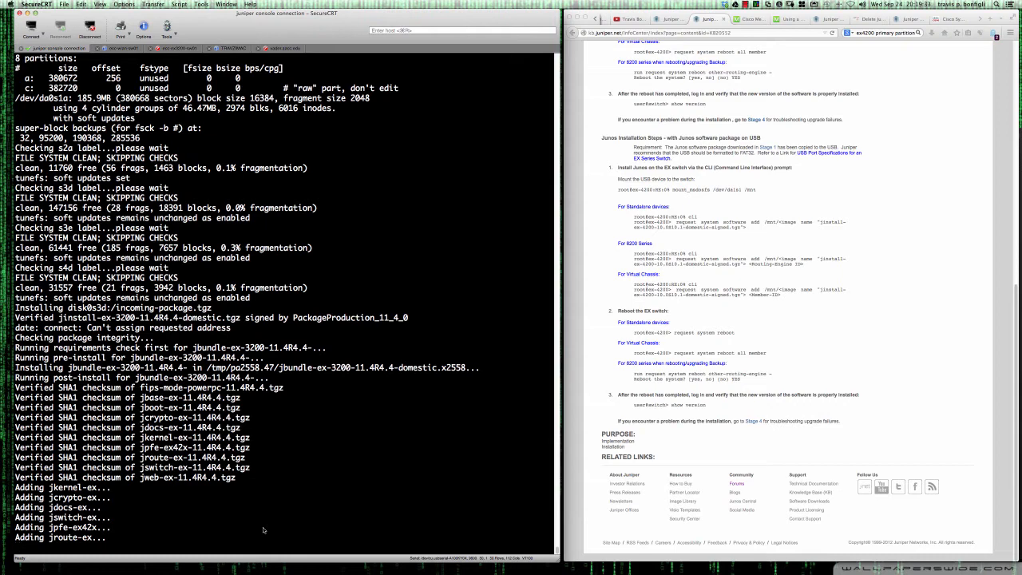
pyautogui.scroll(-3)
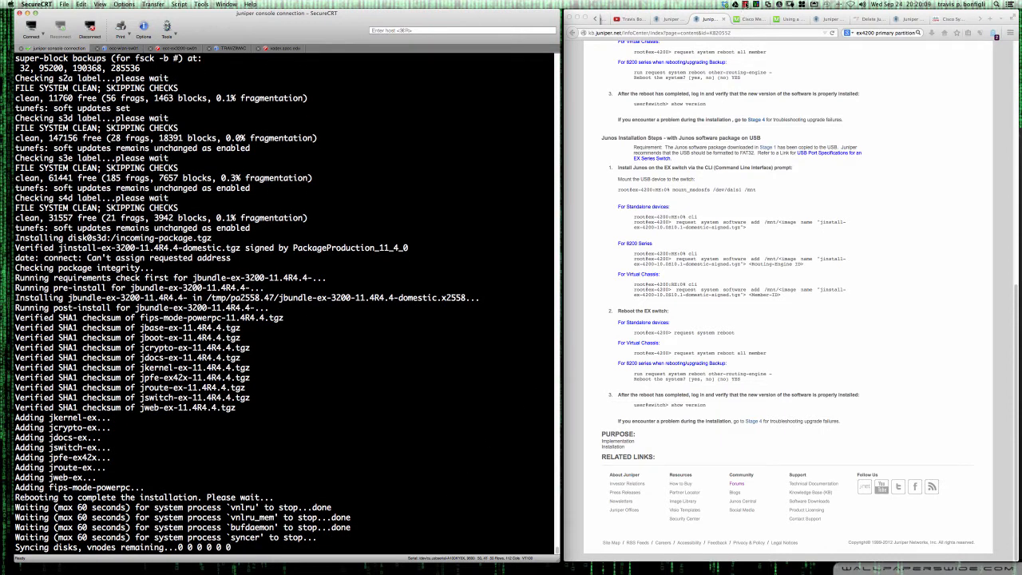
# Log in to the switch as 'travis' and run 'show configuration'.
pyautogui.click(743, 4)
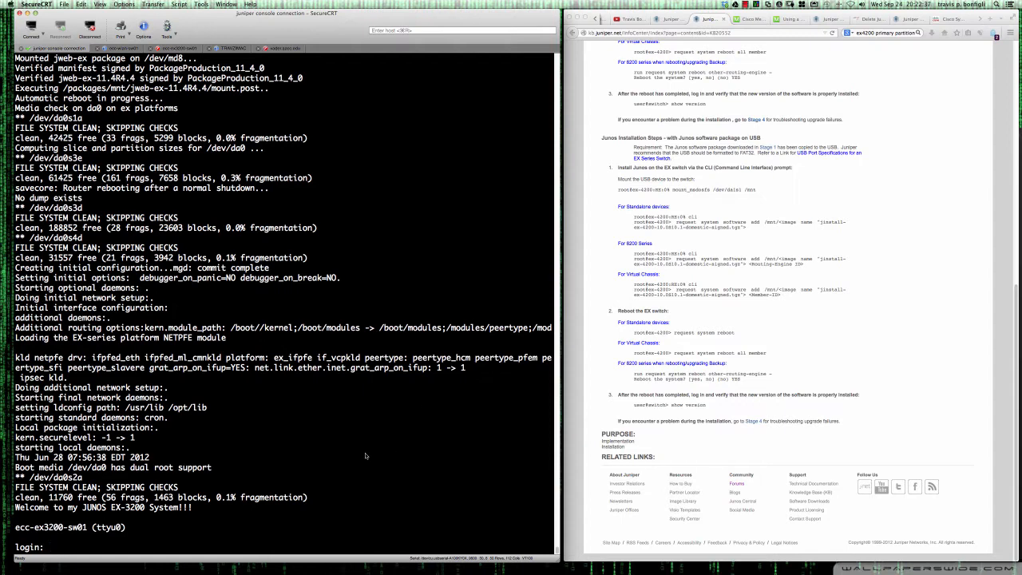
pyautogui.write('travis')
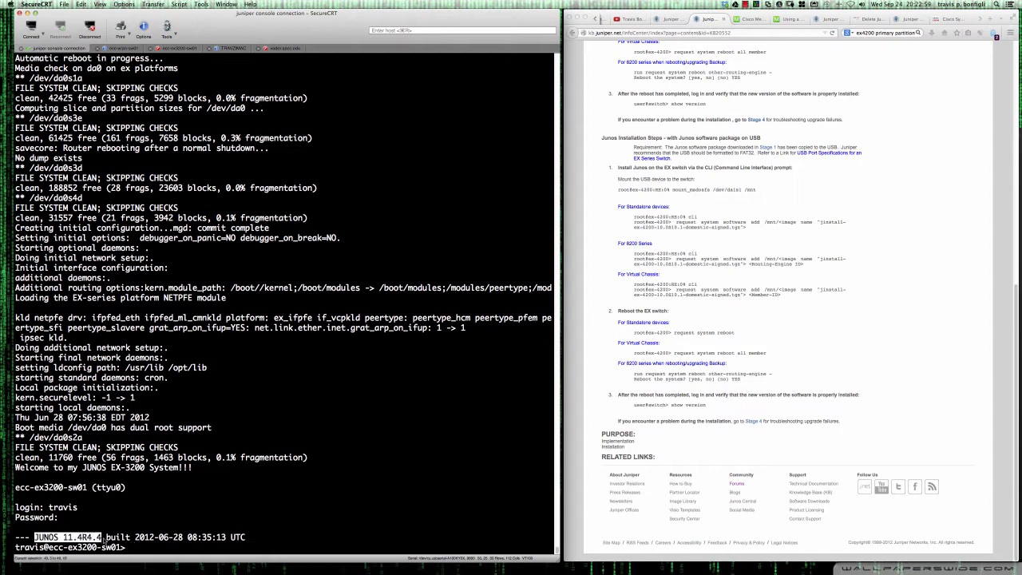
pyautogui.write('show configuration')
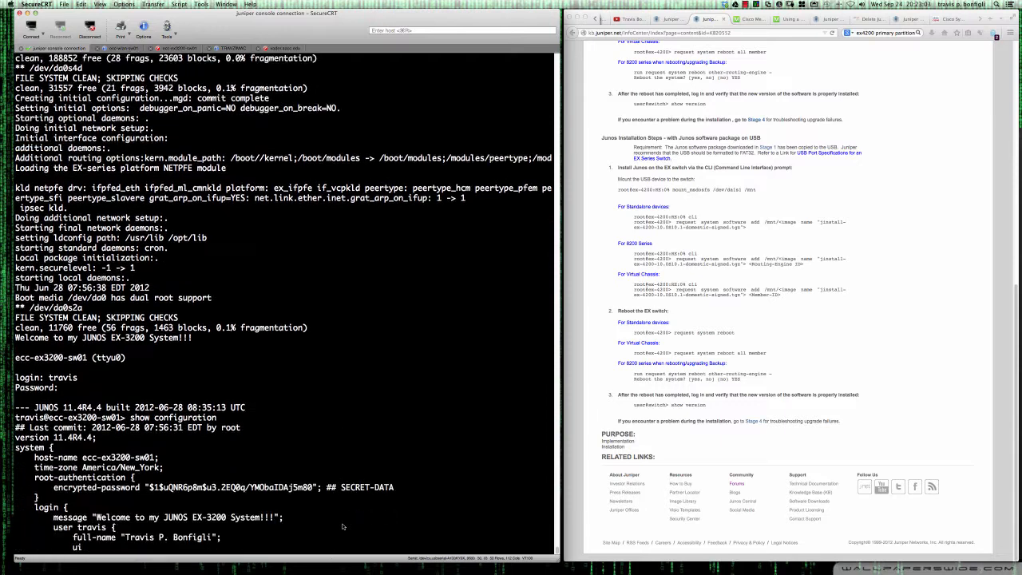
# Page through the configuration output, checking the 'version 11.4R4.4;' line.
pyautogui.scroll(-3)
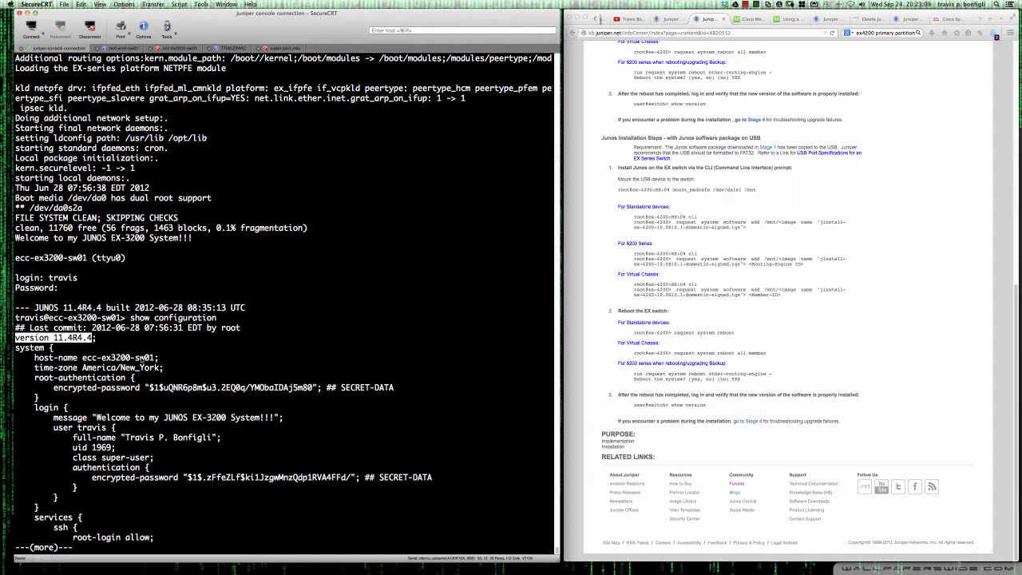
pyautogui.moveTo(295, 365)
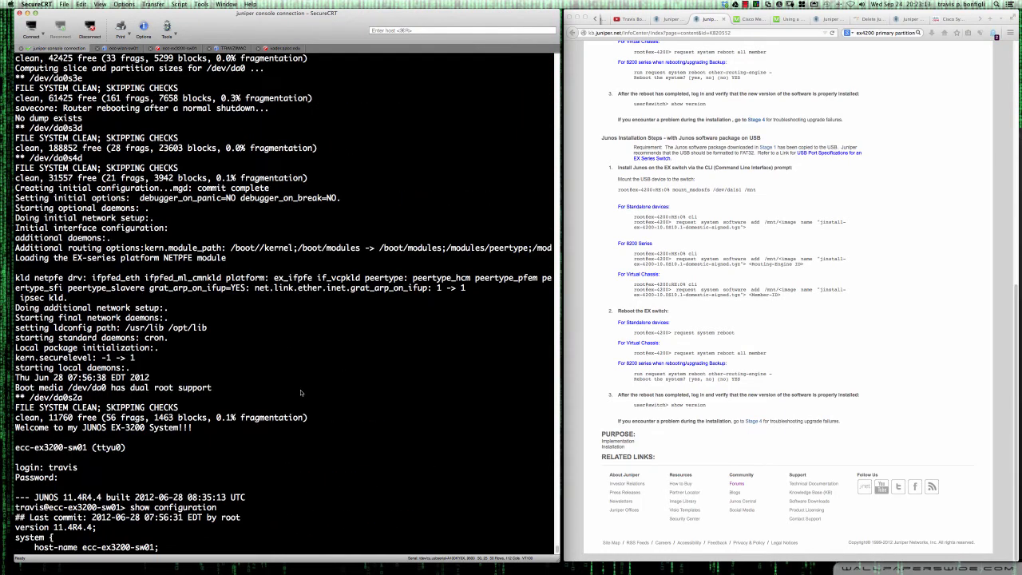
pyautogui.scroll(-3)
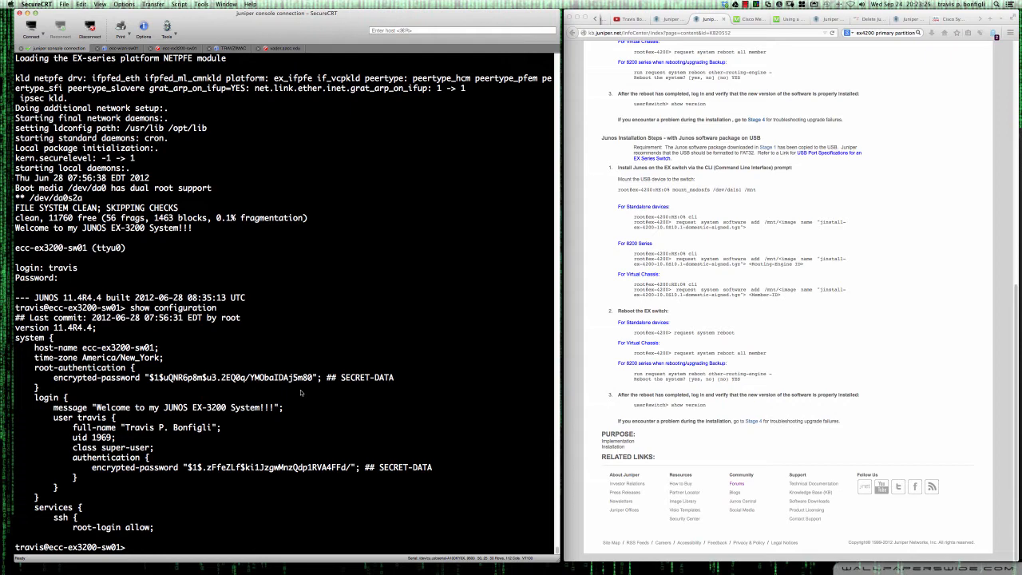
pyautogui.moveTo(604, 197)
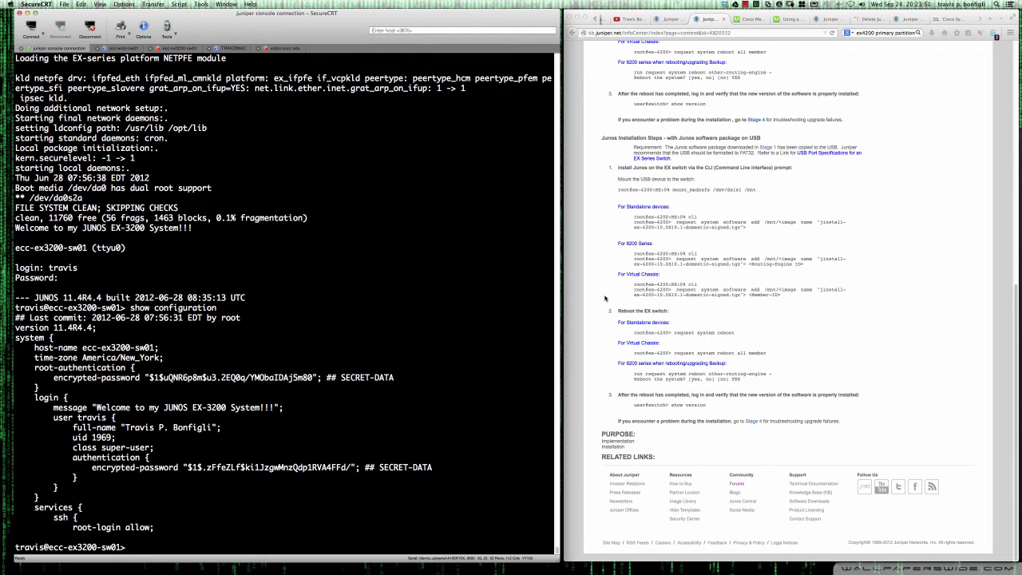
pyautogui.moveTo(613, 278)
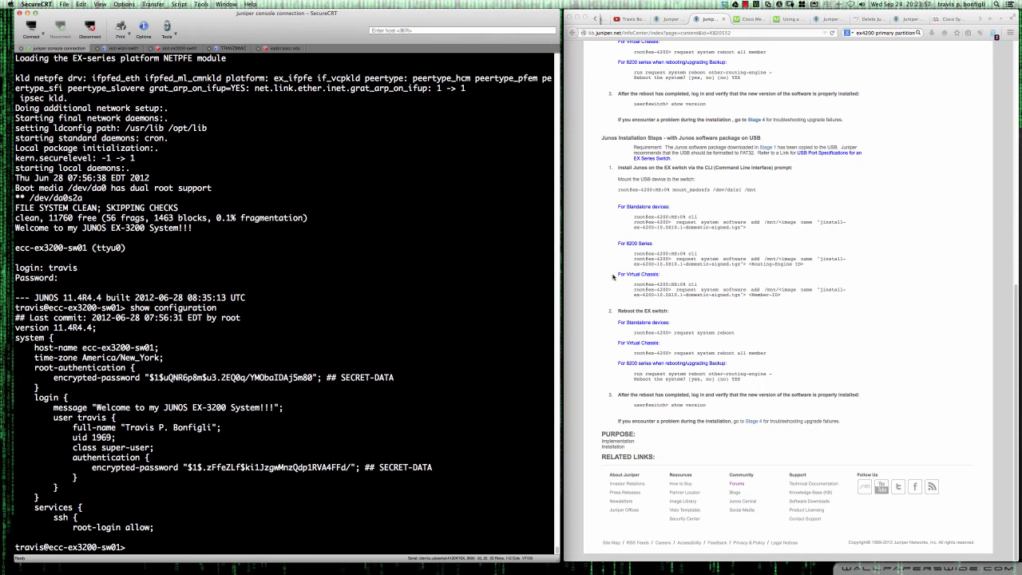
pyautogui.moveTo(613, 277)
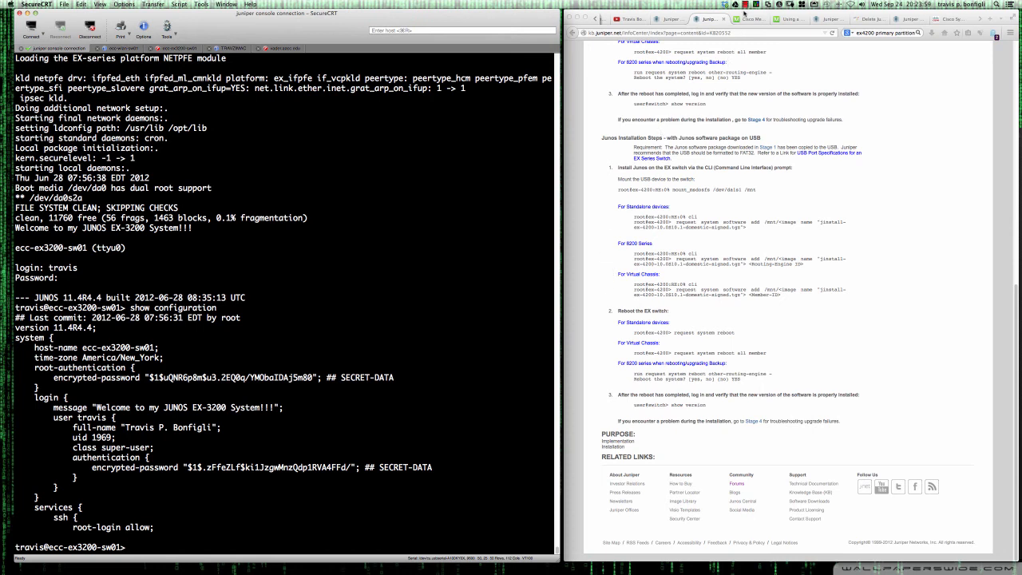